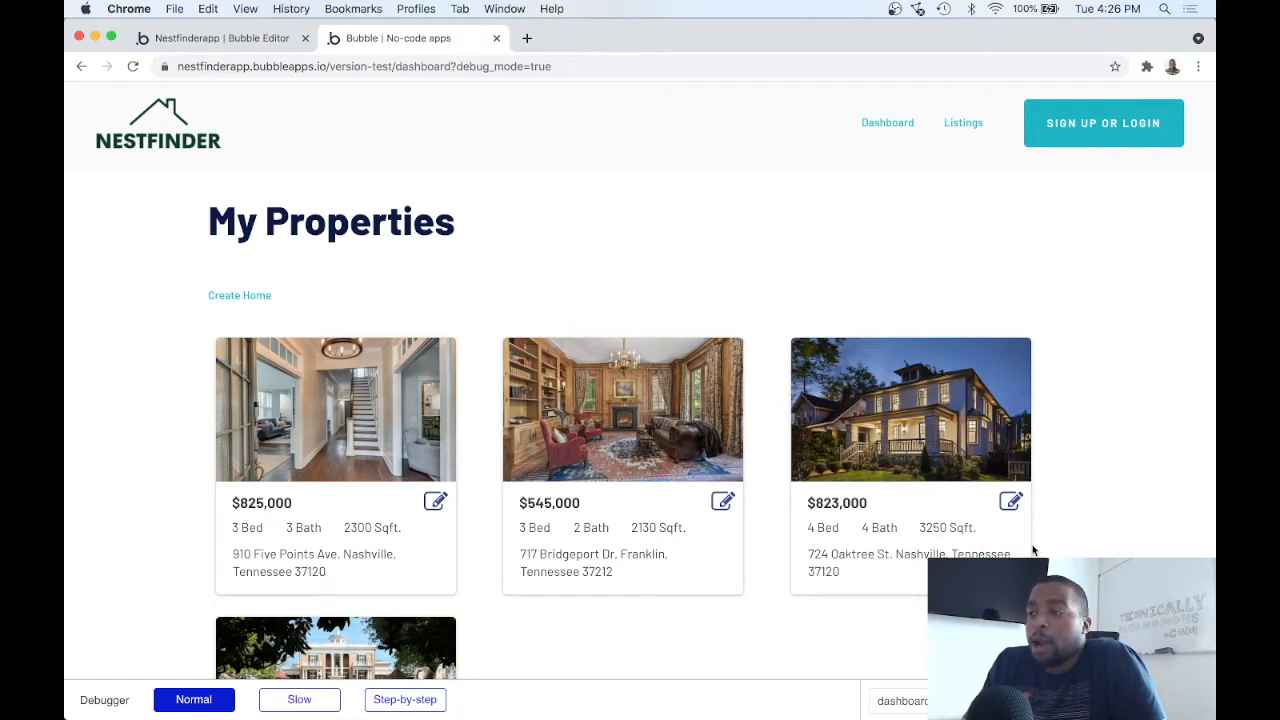
Place an fa-trash icon beside the card's edit icon and name it Delete Home Icon.
scroll("down", 3)
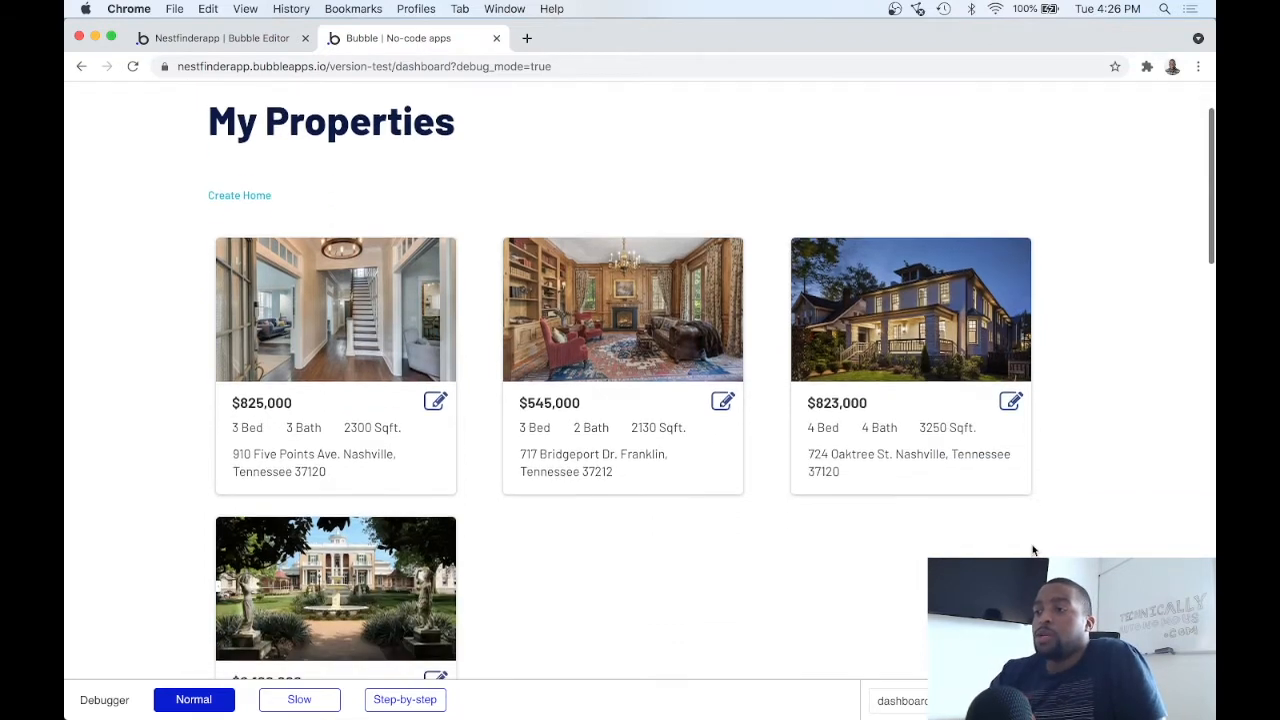
scroll("down", 3)
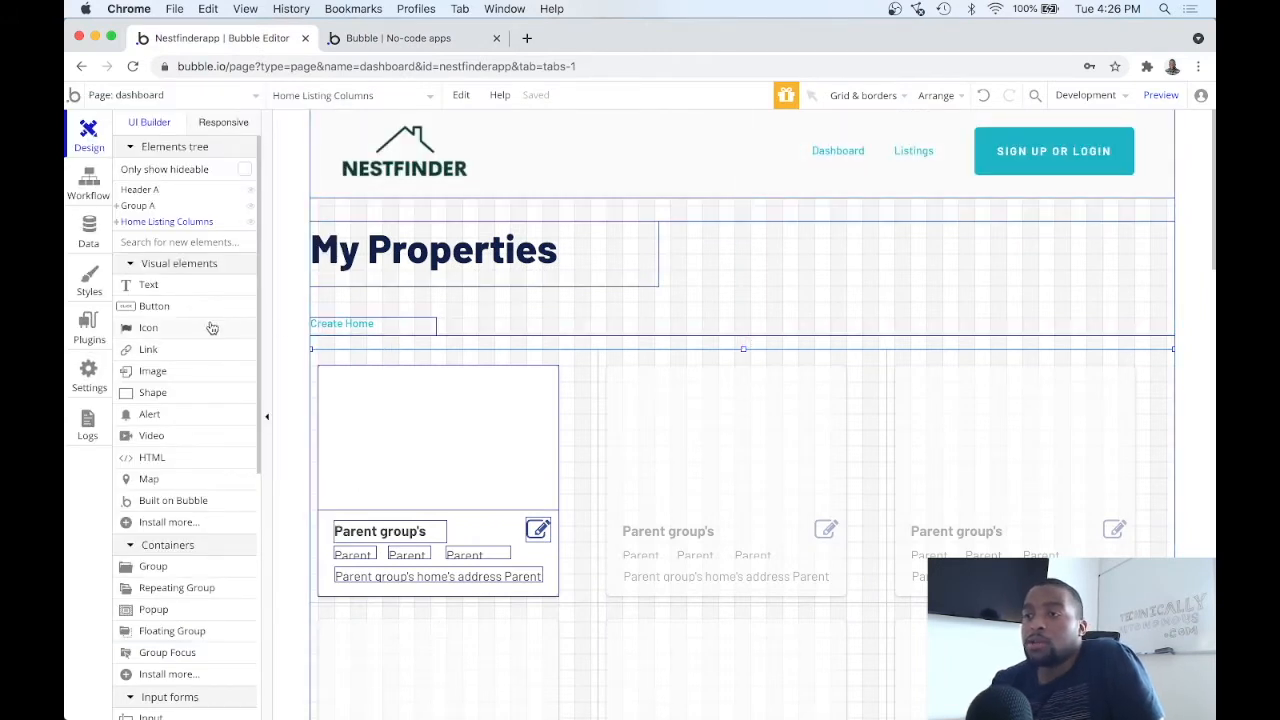
left_click(538, 528)
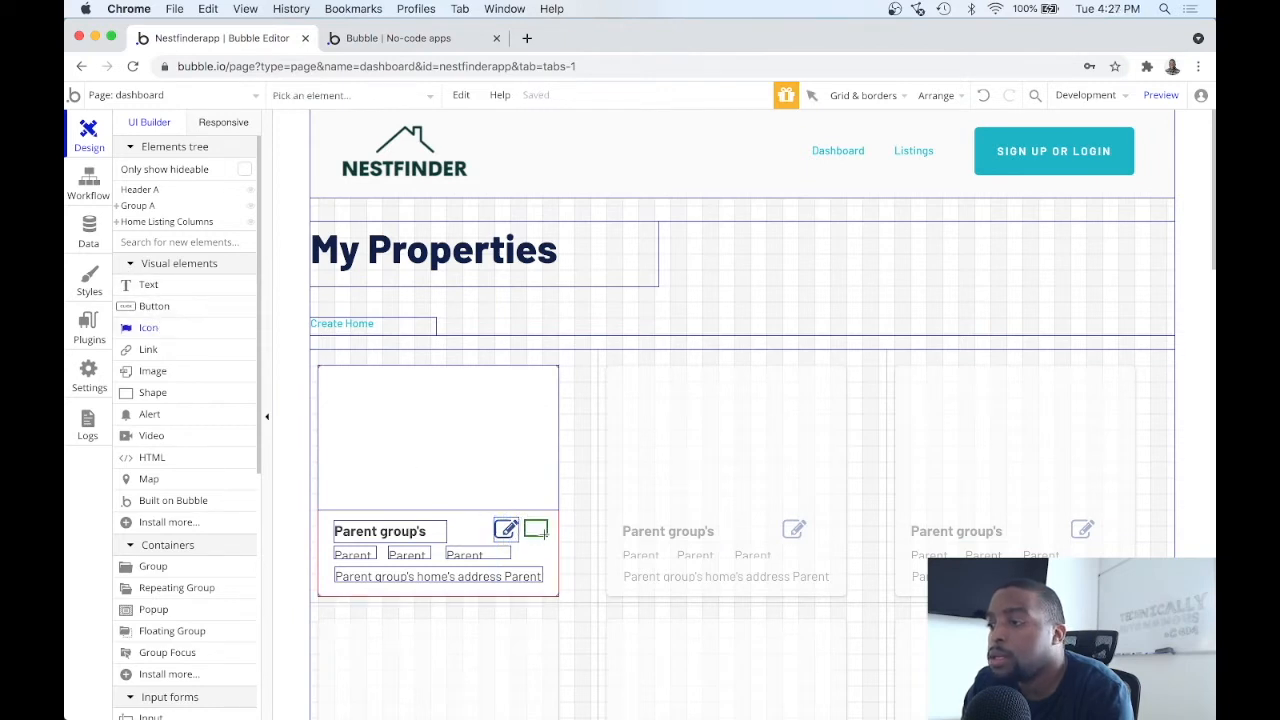
left_click(537, 529)
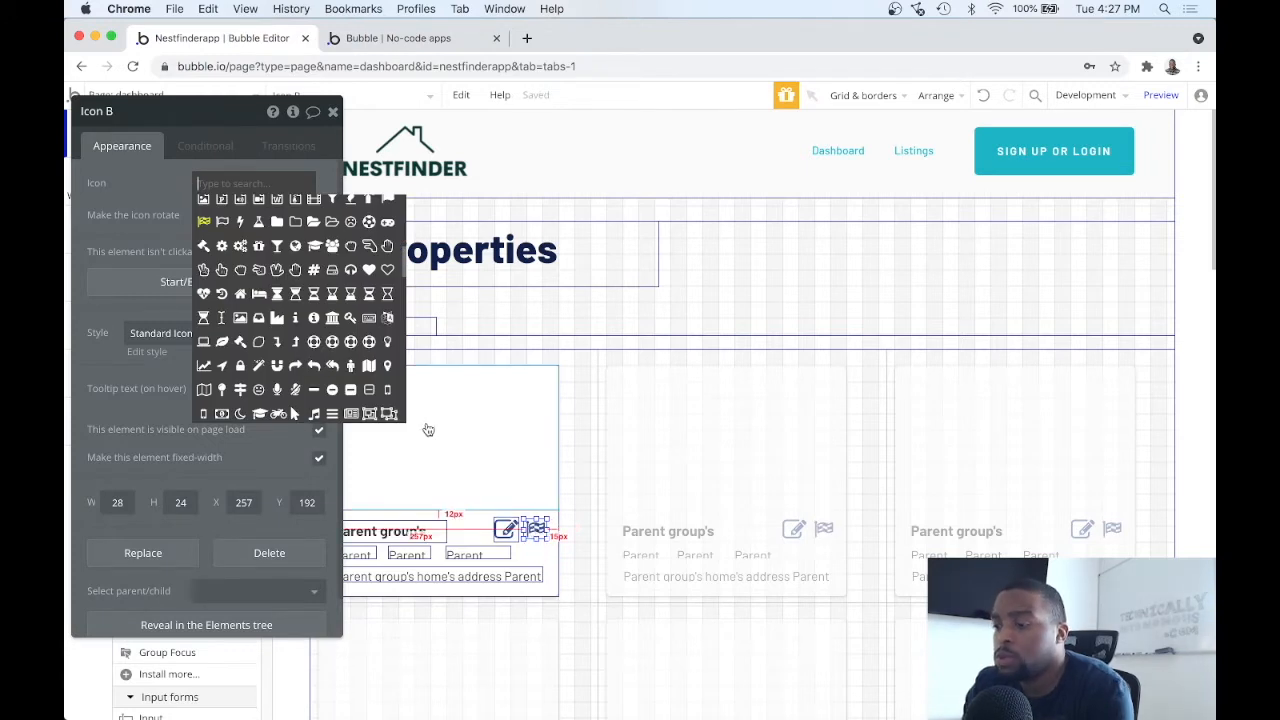
type("trash")
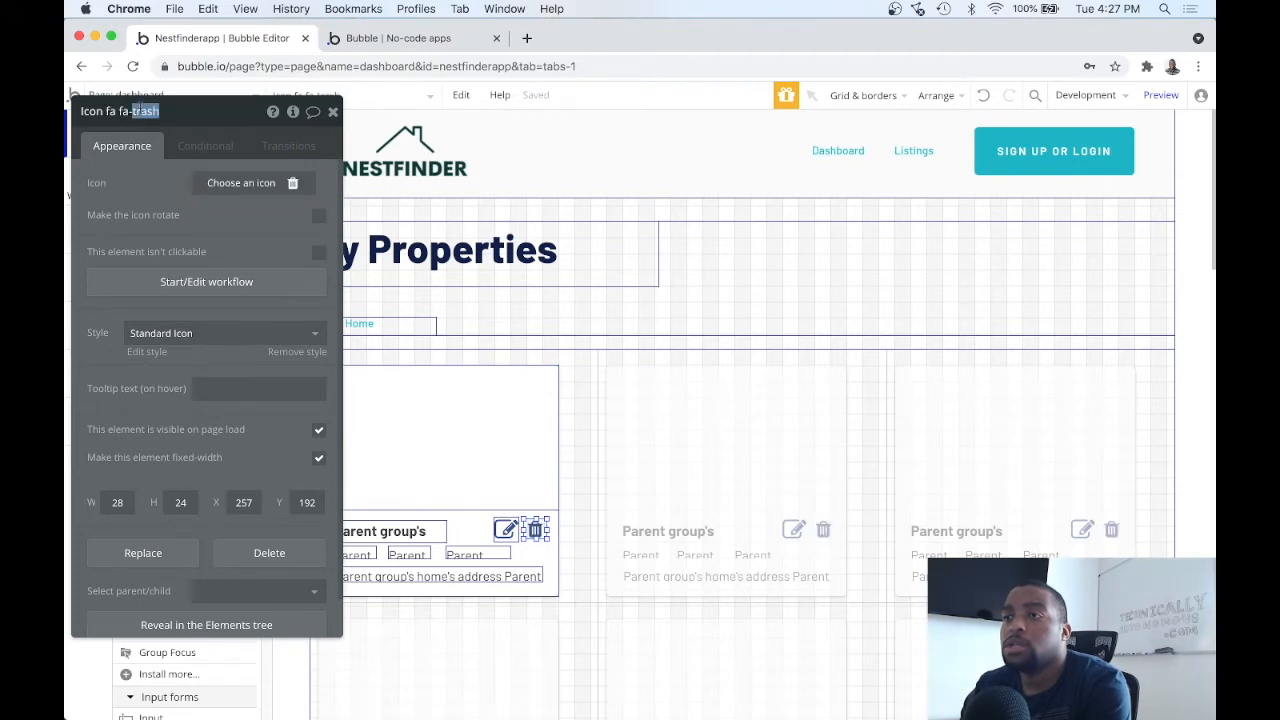
type("Delete Home Icon")
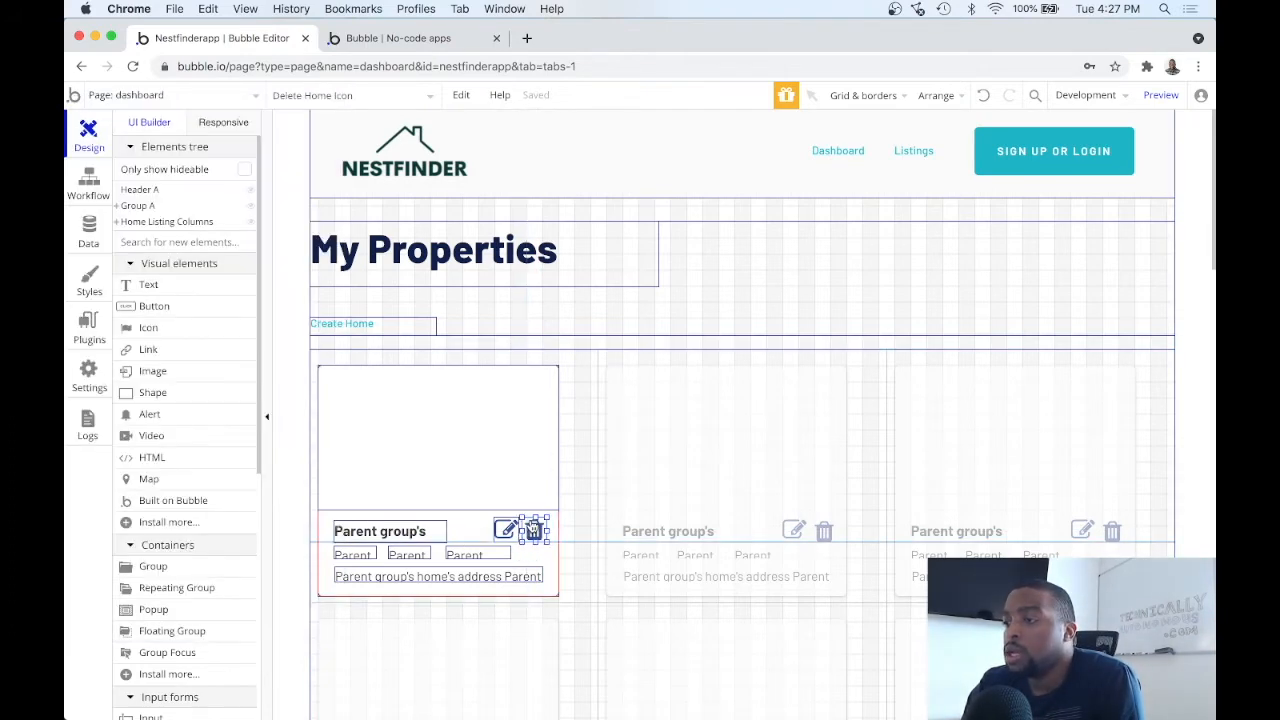
Reload the live dashboard preview to pick up the new trash icons.
left_click(506, 530)
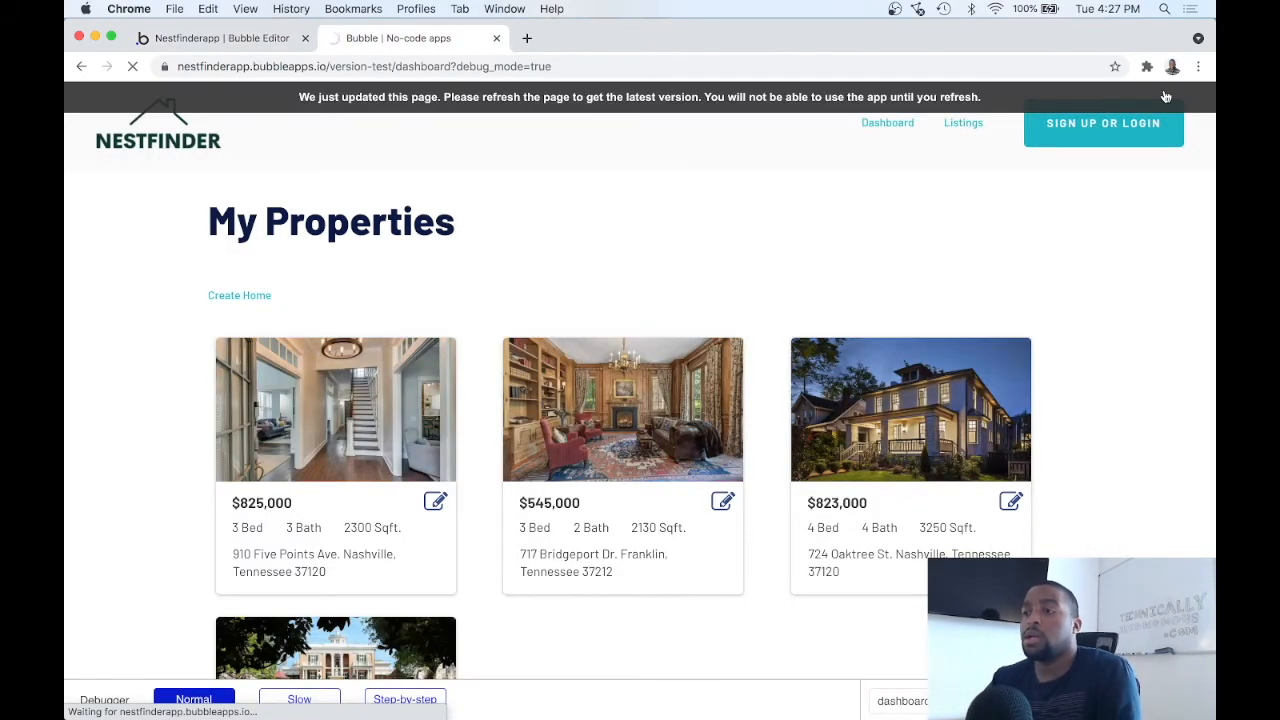
left_click(133, 66)
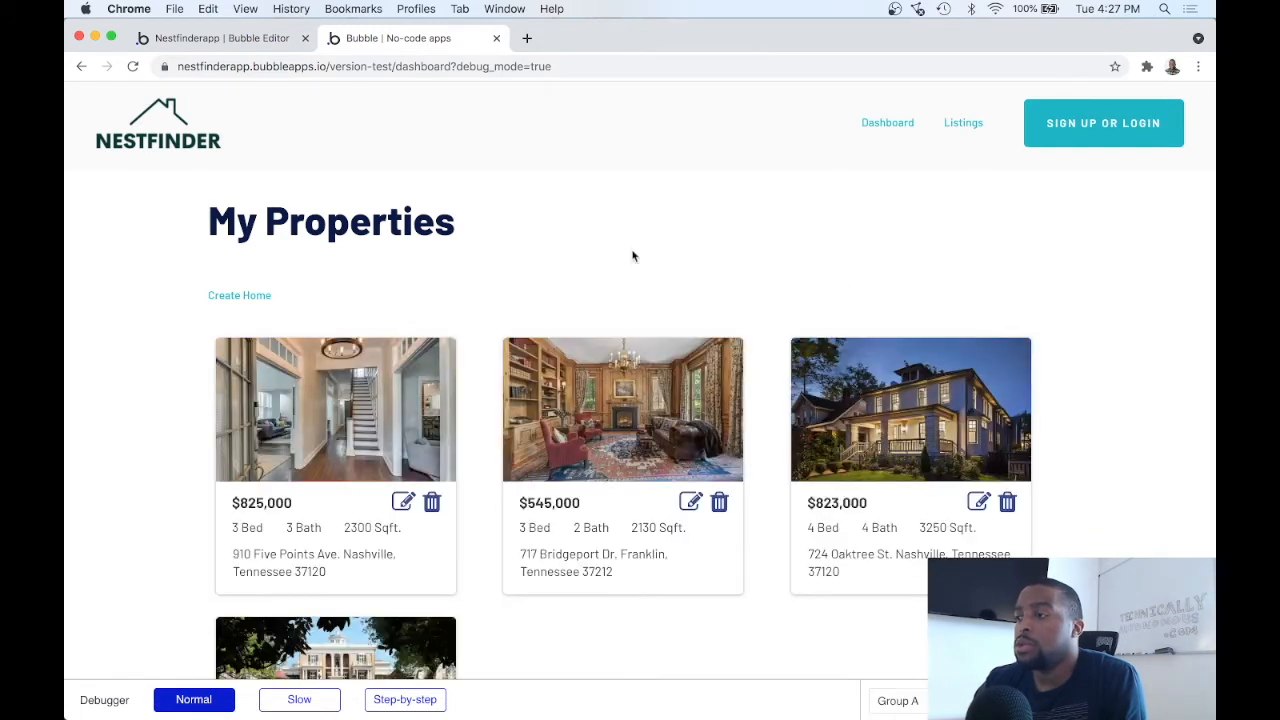
mouse_move(538, 463)
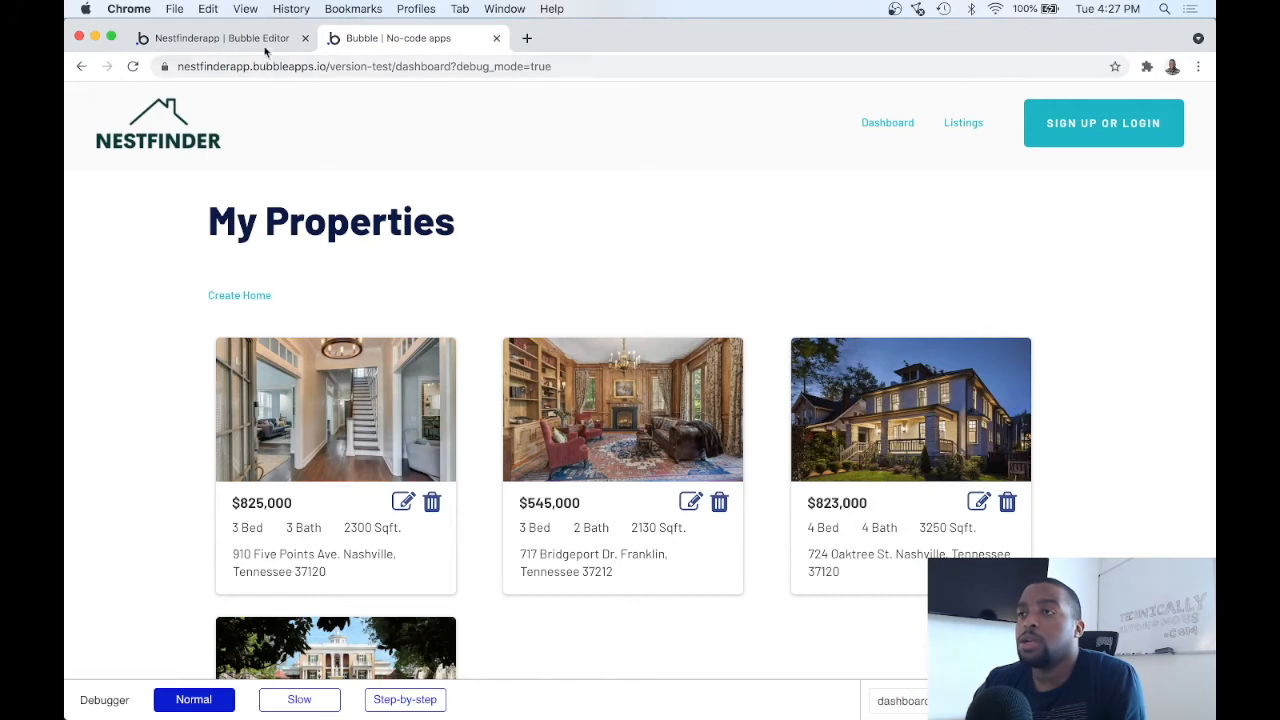
Go back to the editor and switch to the dashboard's Workflow tab.
left_click(220, 38)
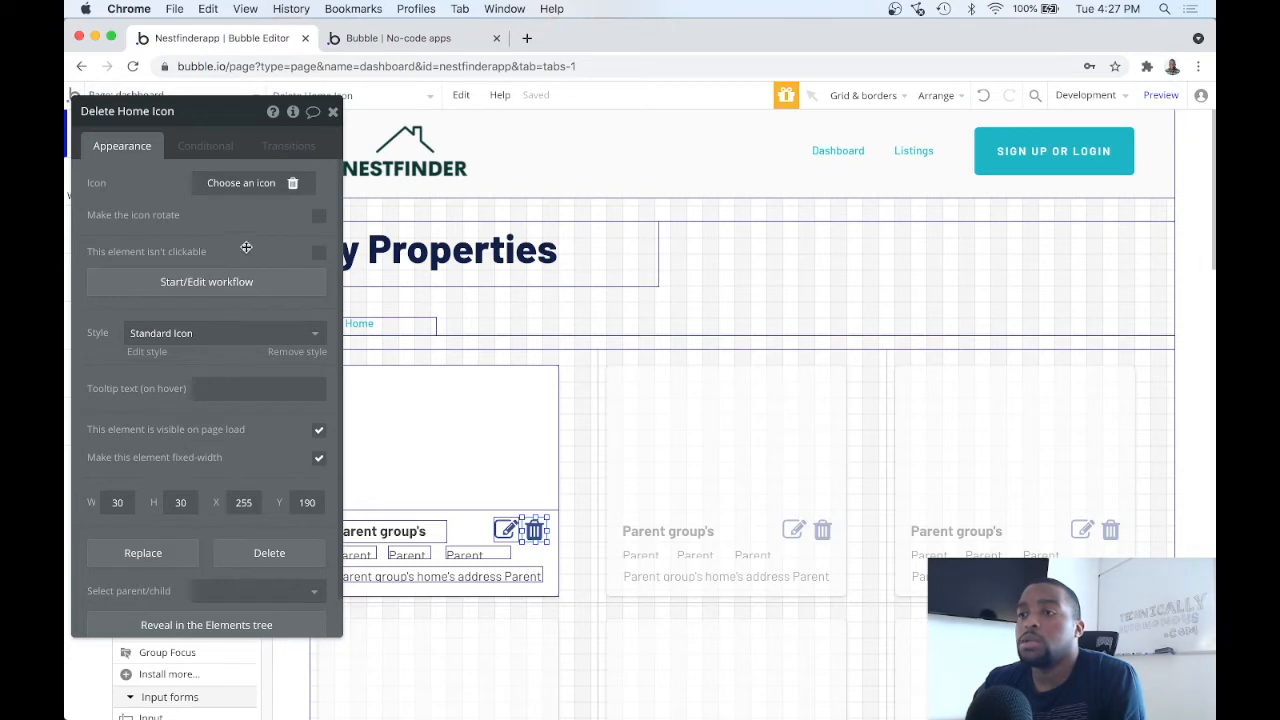
mouse_move(250, 251)
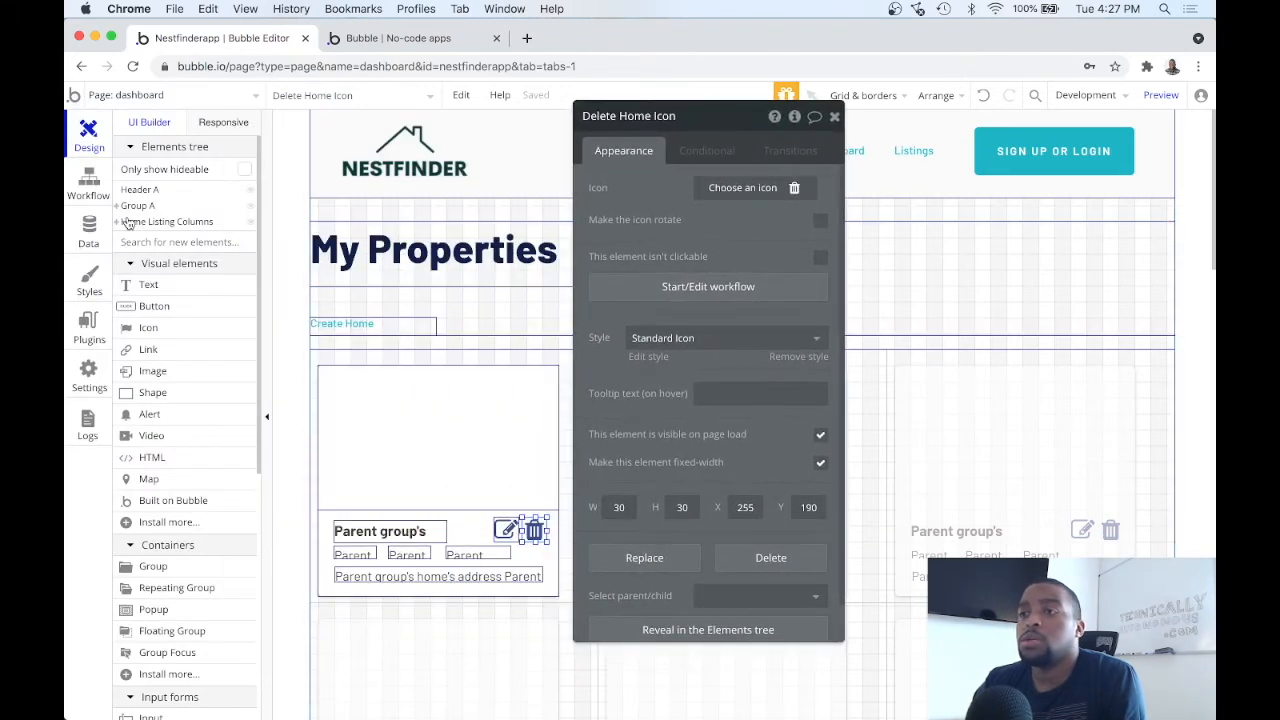
left_click(88, 182)
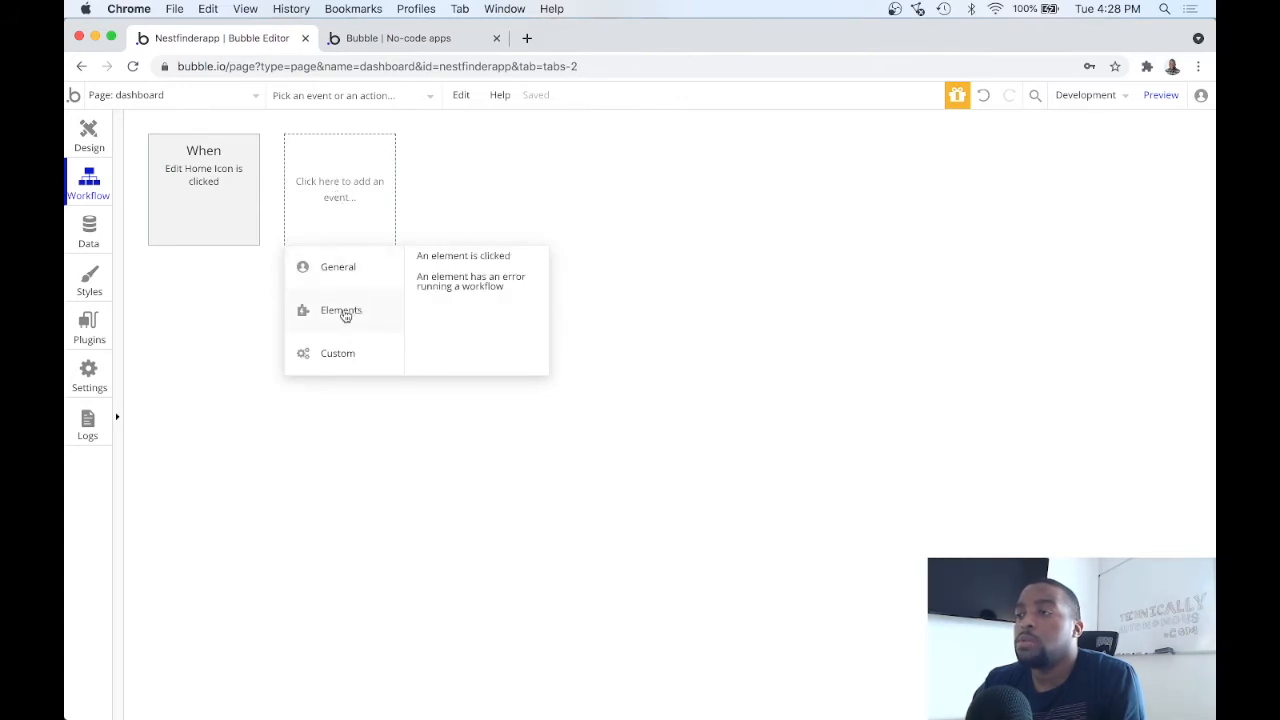
mouse_move(362, 312)
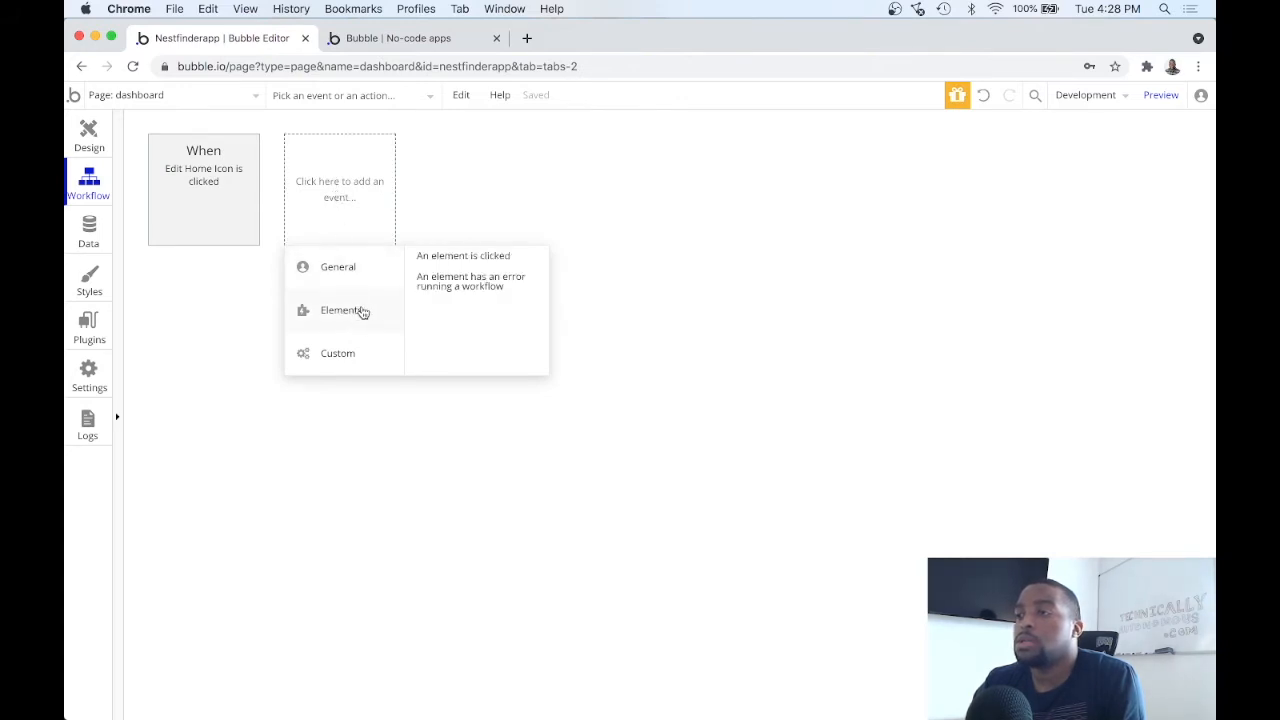
Add an 'An element is clicked' event with Delete Home Icon as the element.
left_click(463, 255)
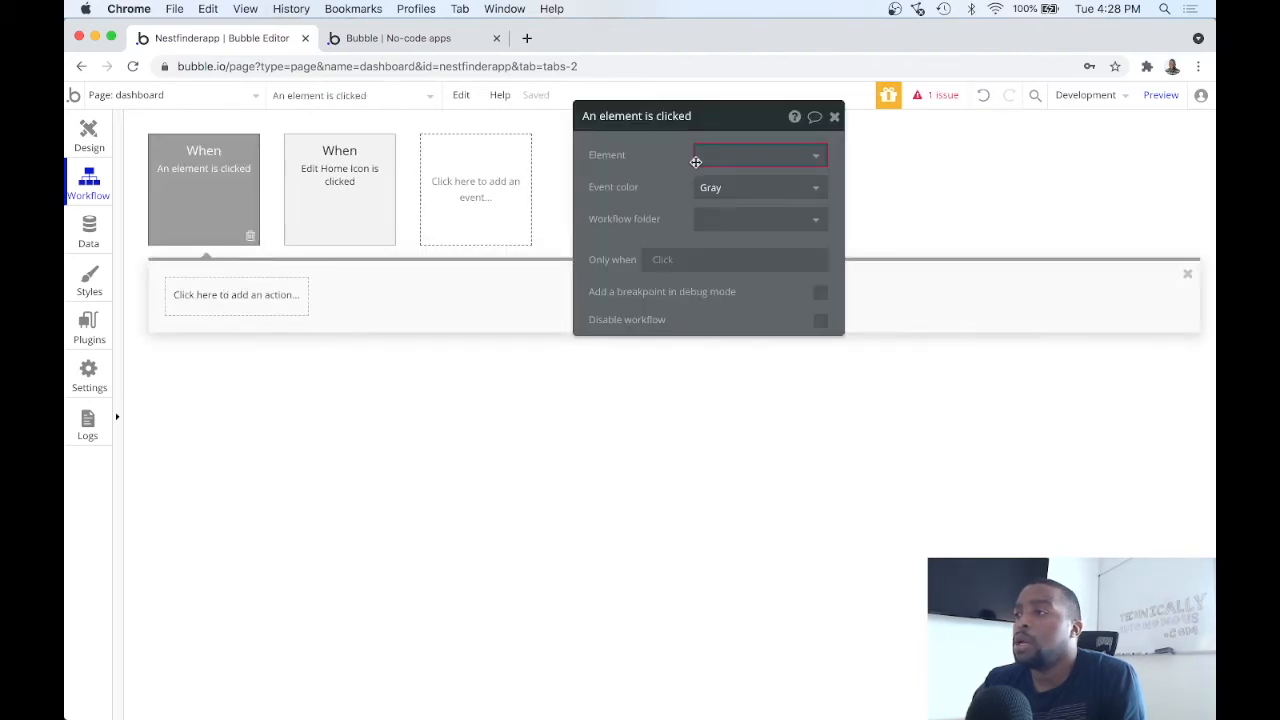
left_click(757, 155)
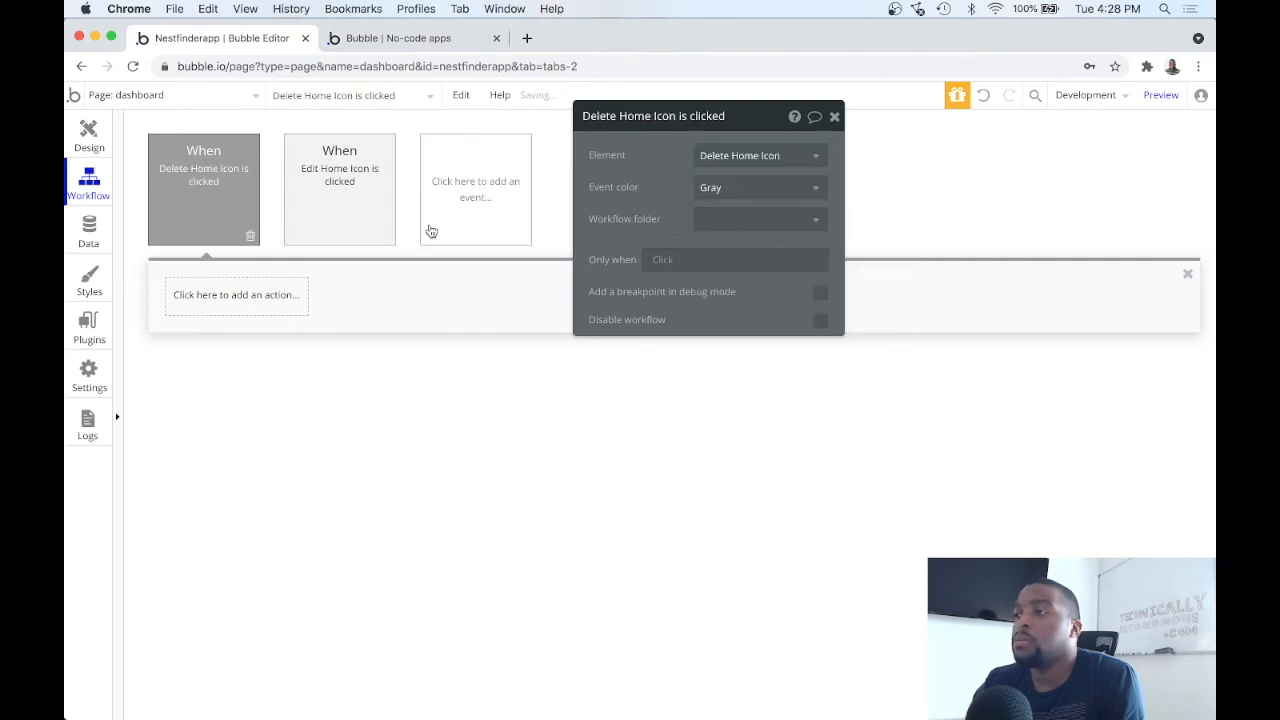
Add a Delete thing action that deletes Parent group's home.
left_click(236, 294)
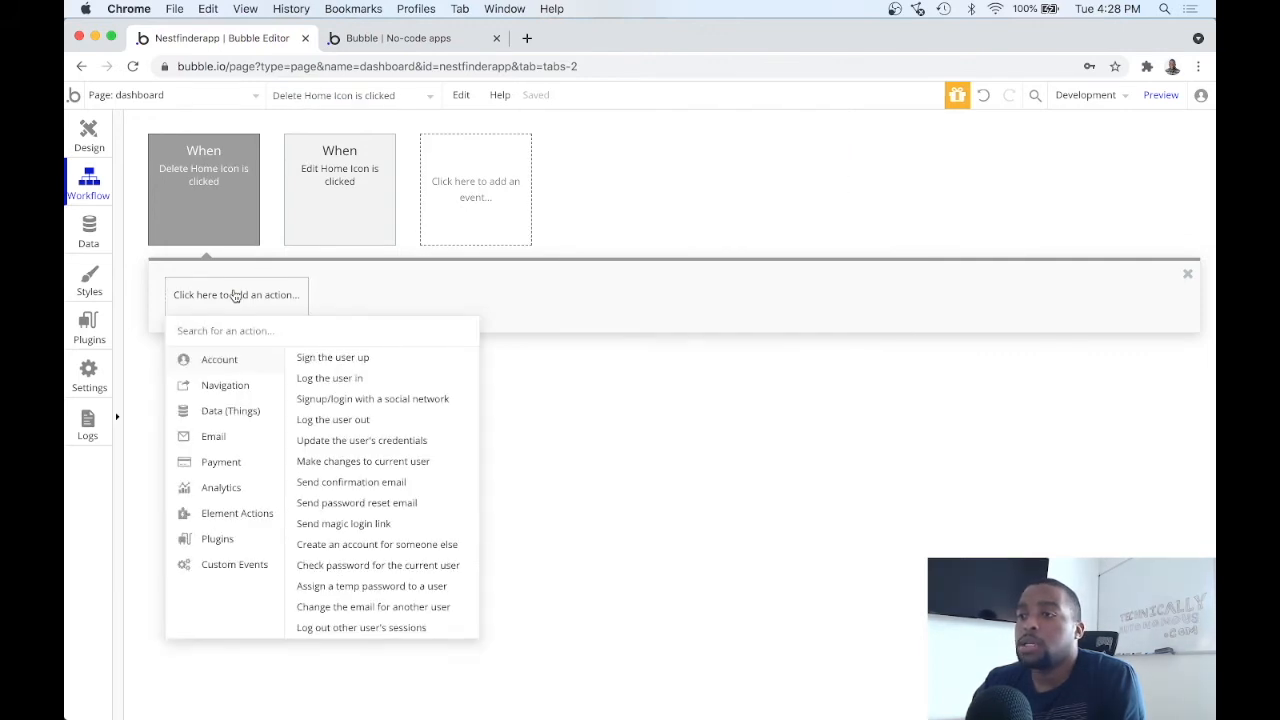
left_click(225, 385)
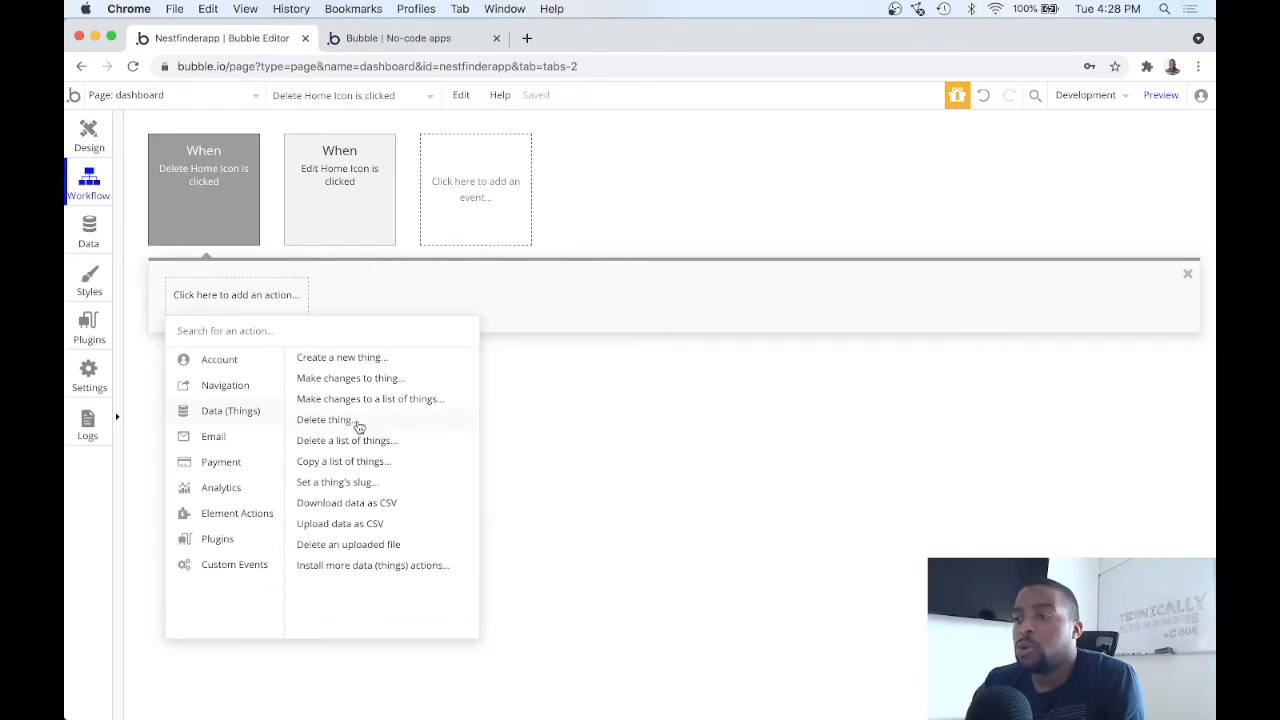
left_click(322, 419)
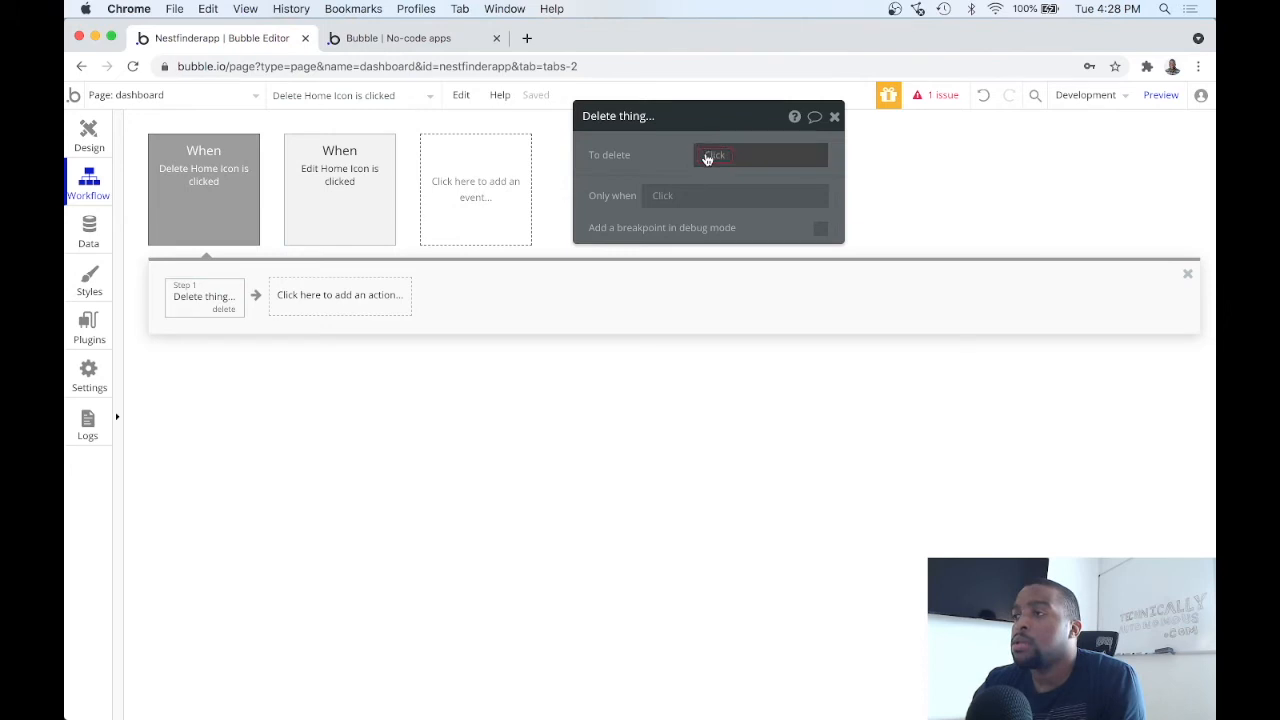
left_click(760, 154)
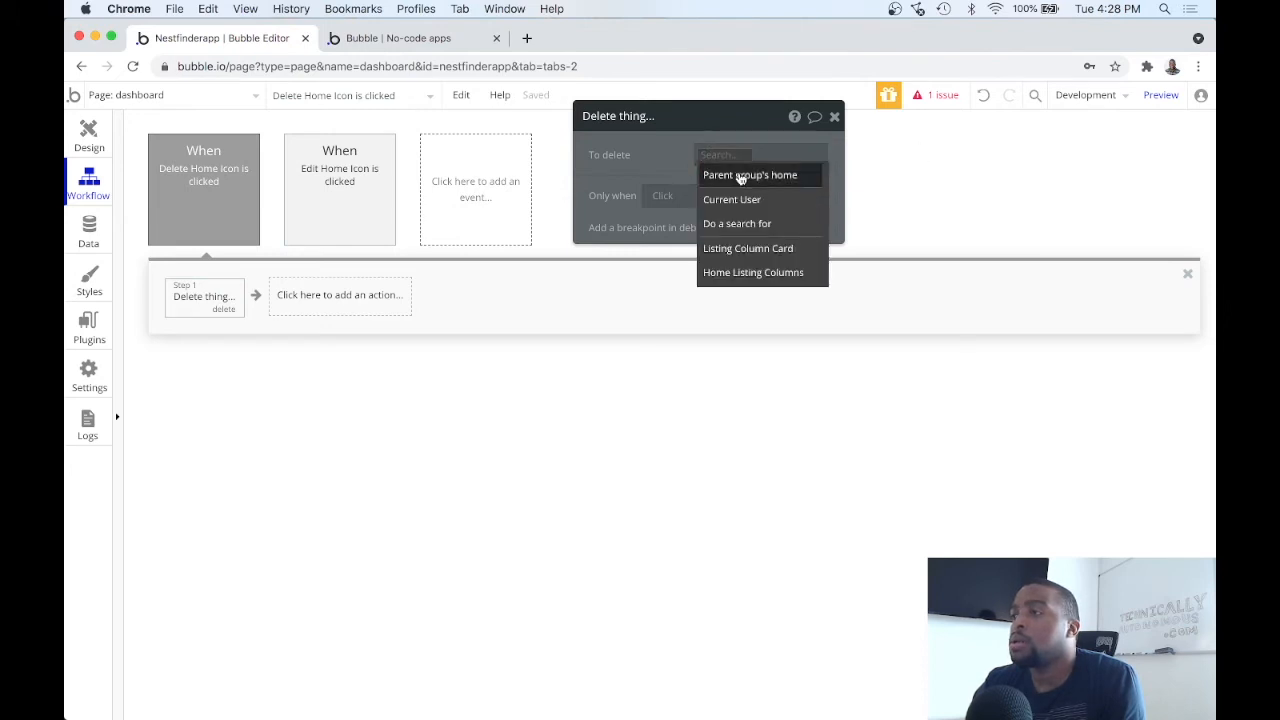
left_click(750, 174)
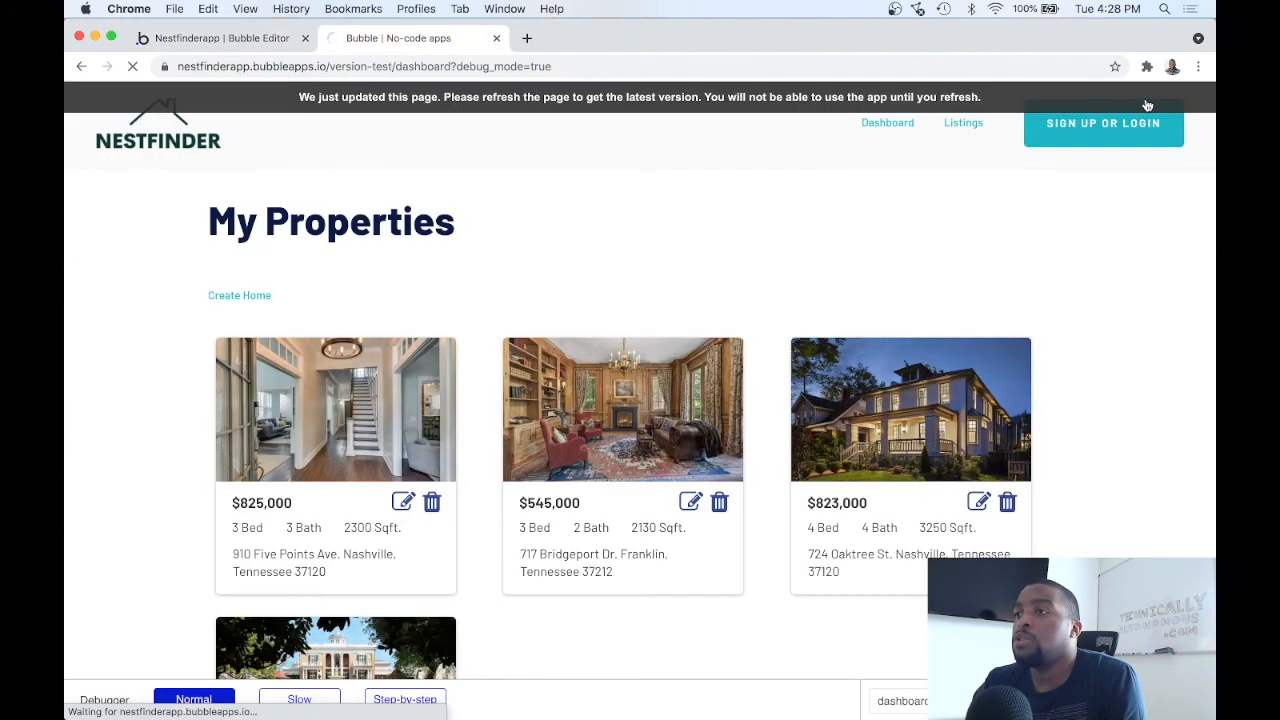
mouse_move(728, 227)
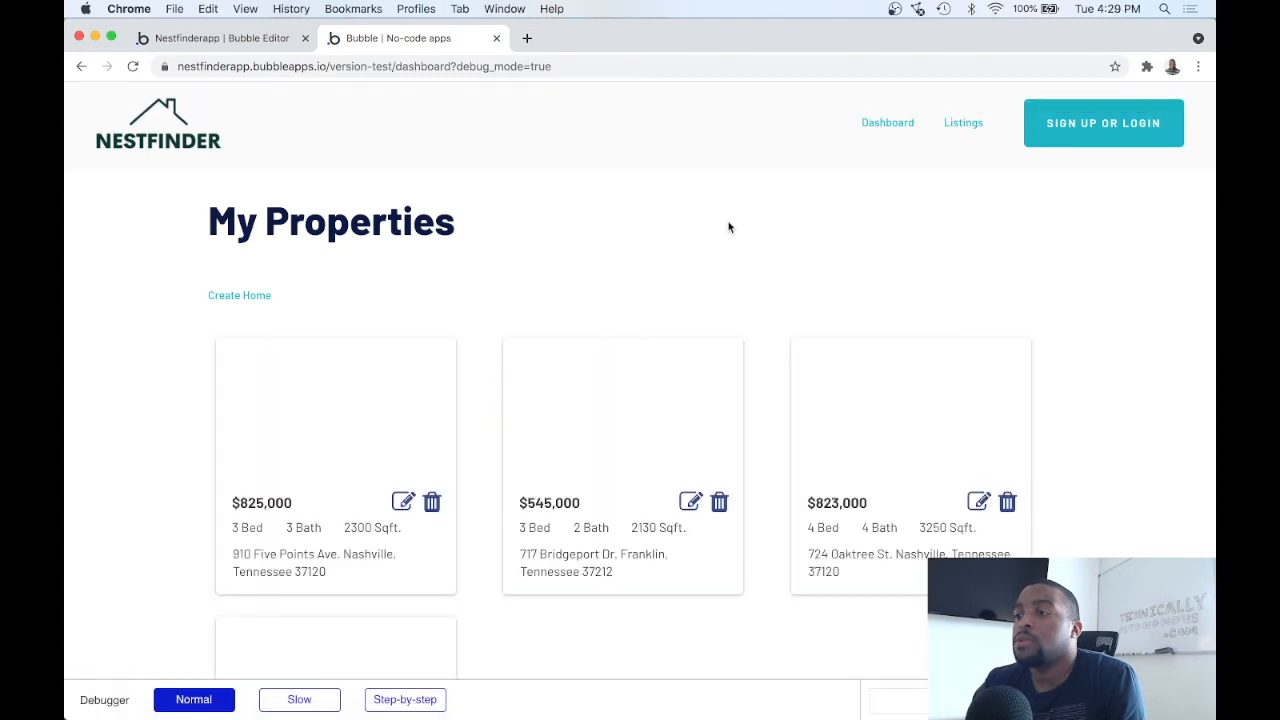
Scroll through the four property cards to confirm their trash icons.
scroll("down", 3)
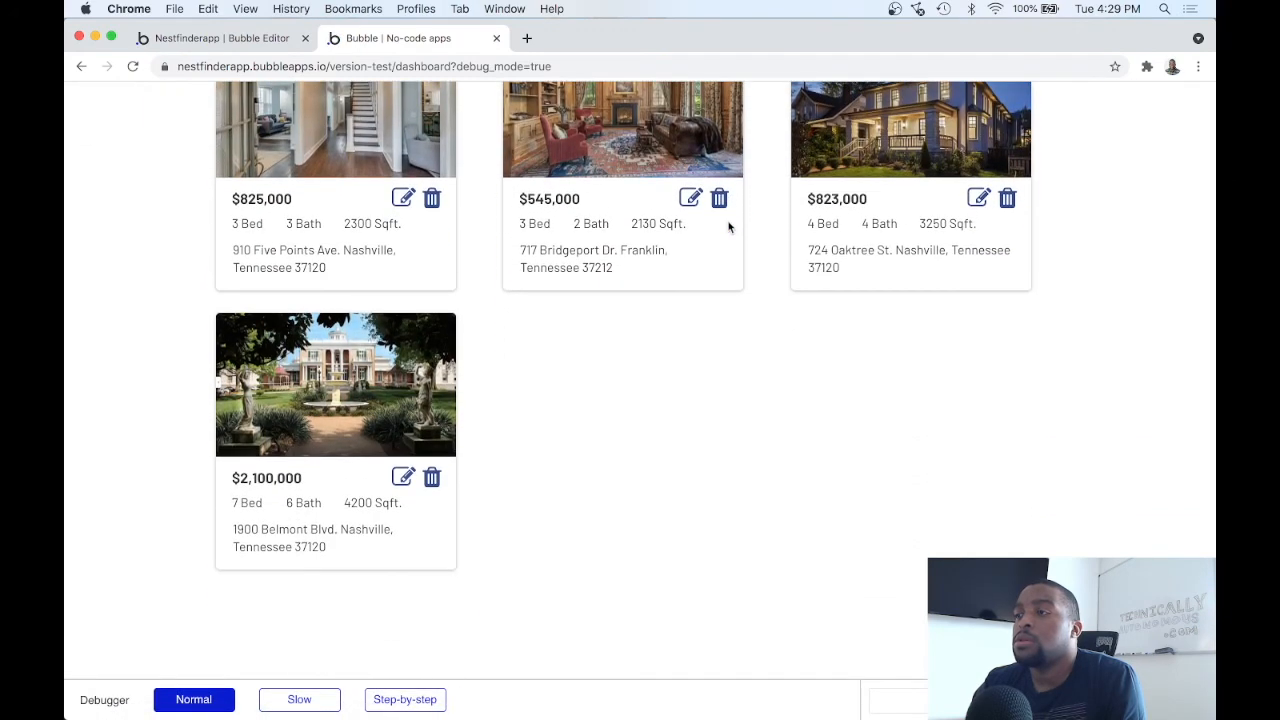
scroll("up", 3)
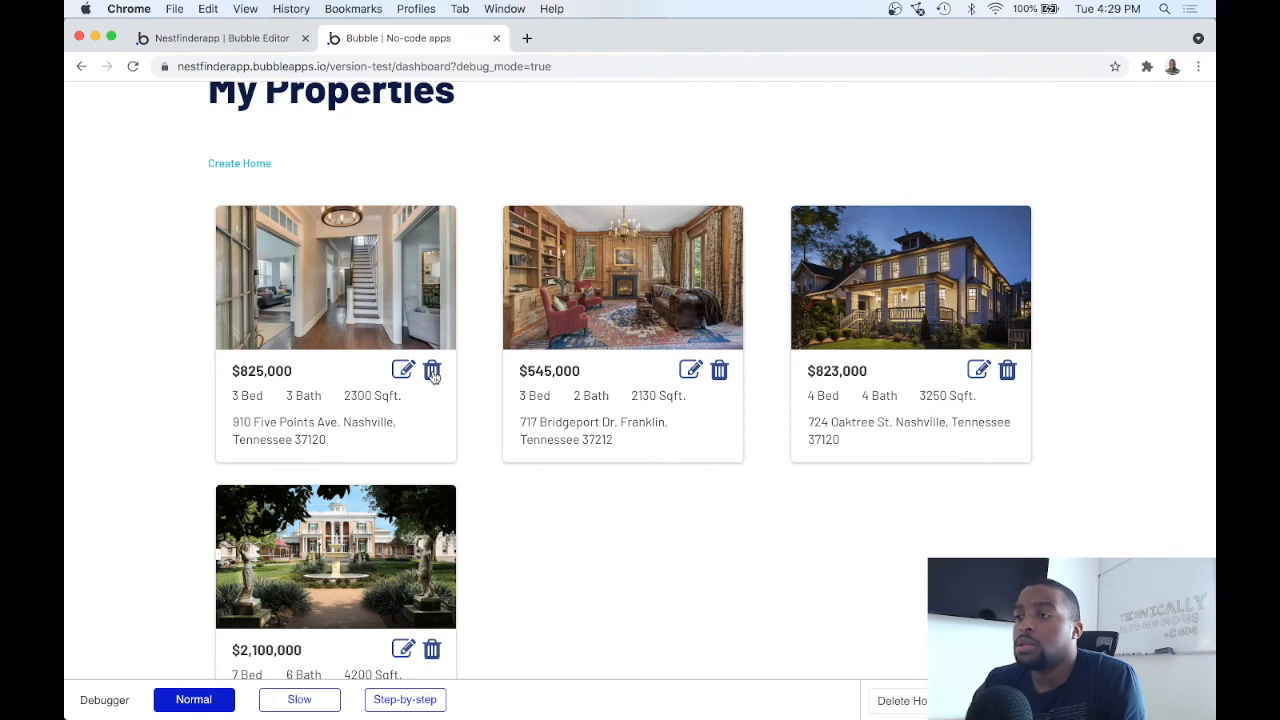
left_click(431, 370)
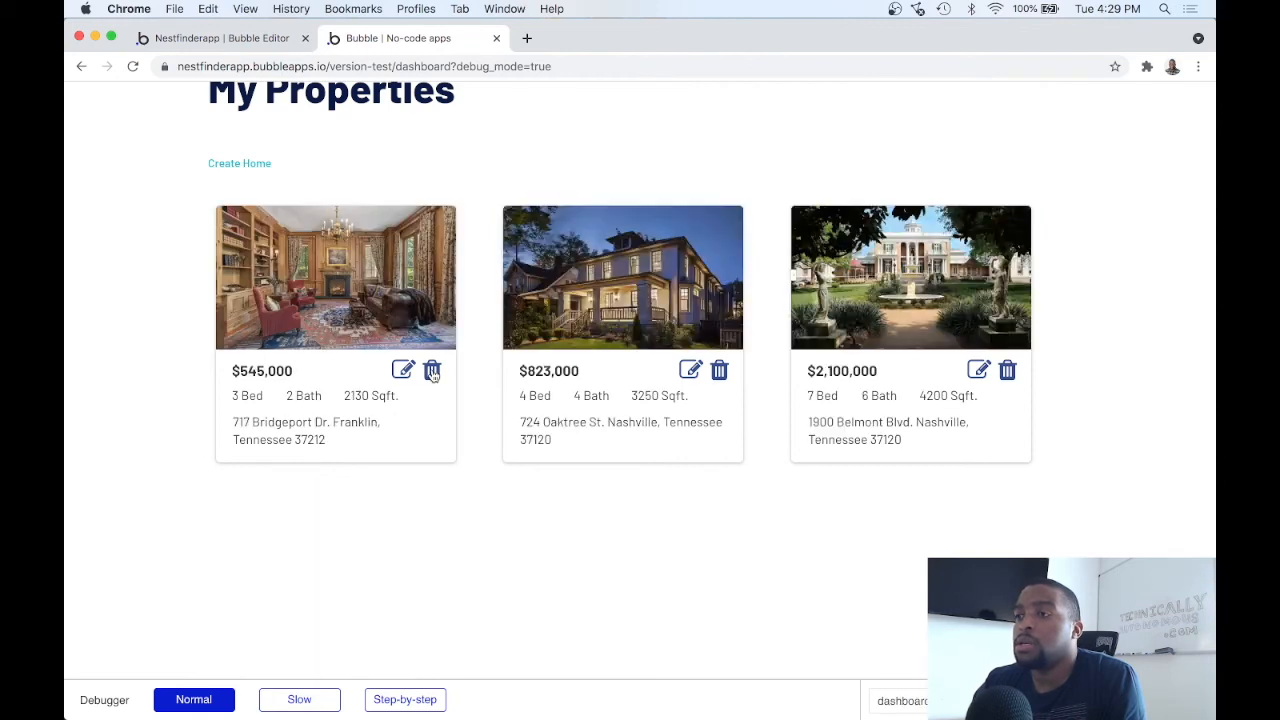
mouse_move(430, 510)
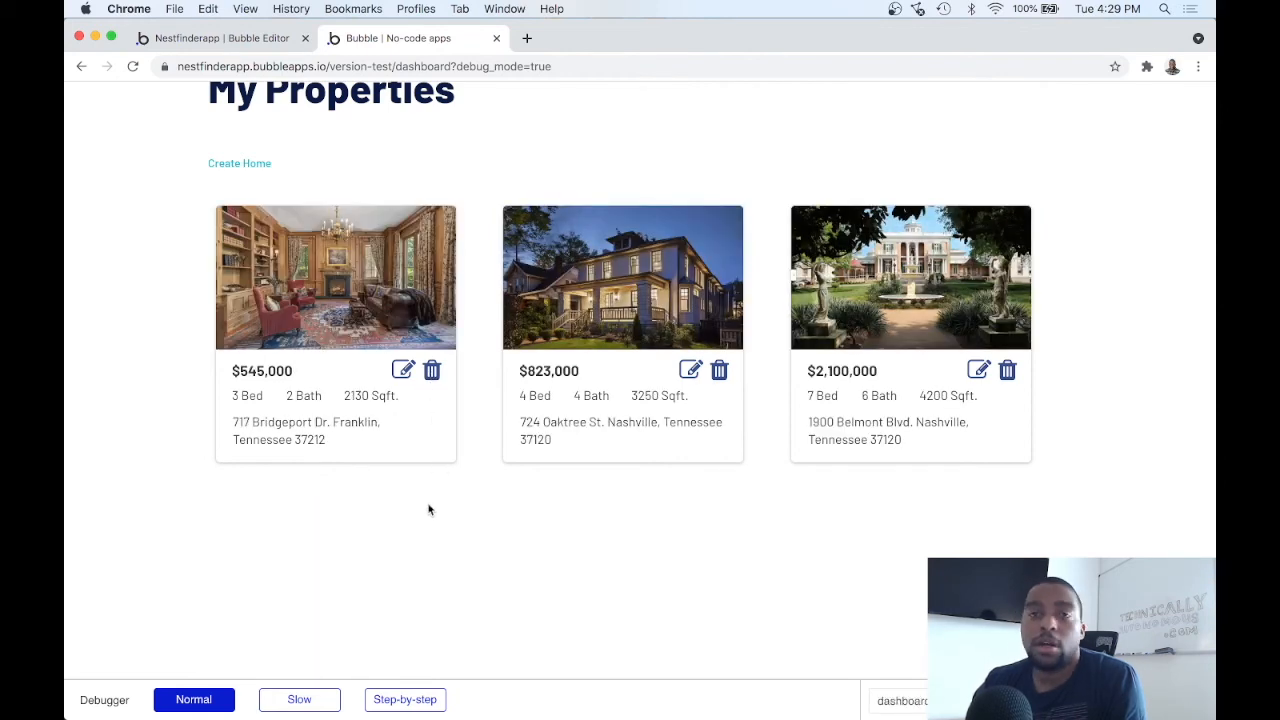
mouse_move(565, 347)
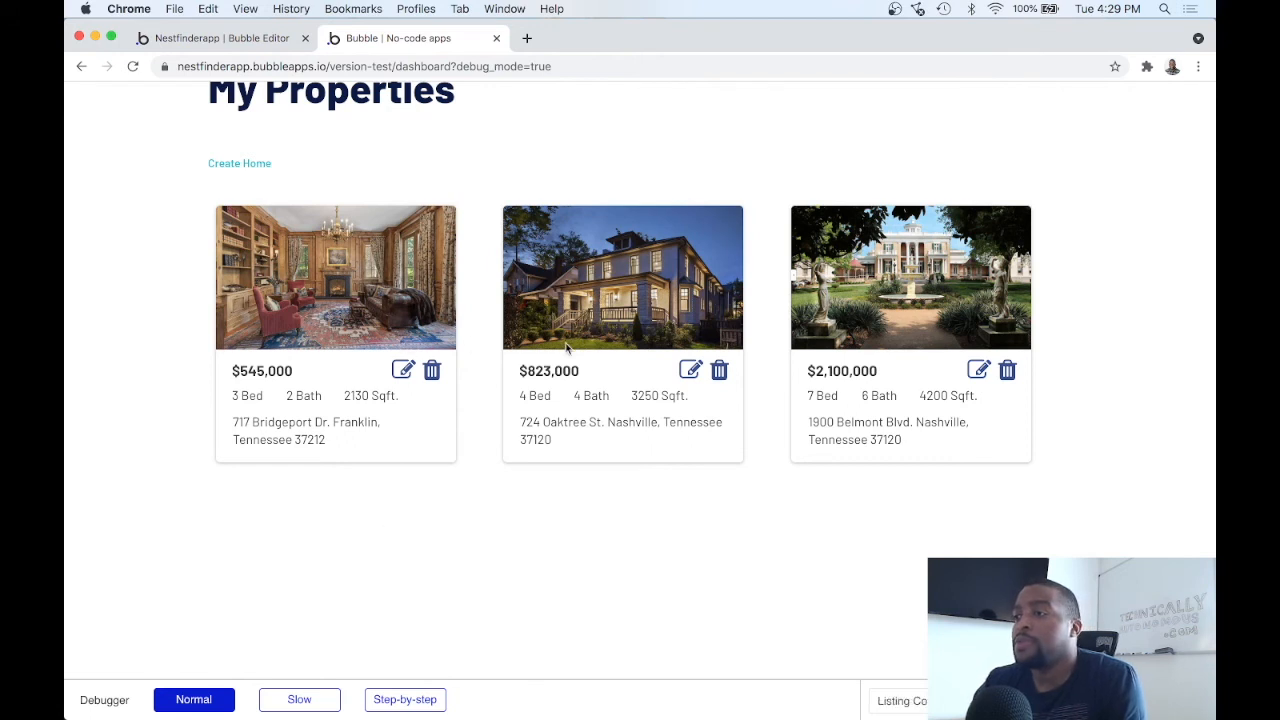
mouse_move(612, 345)
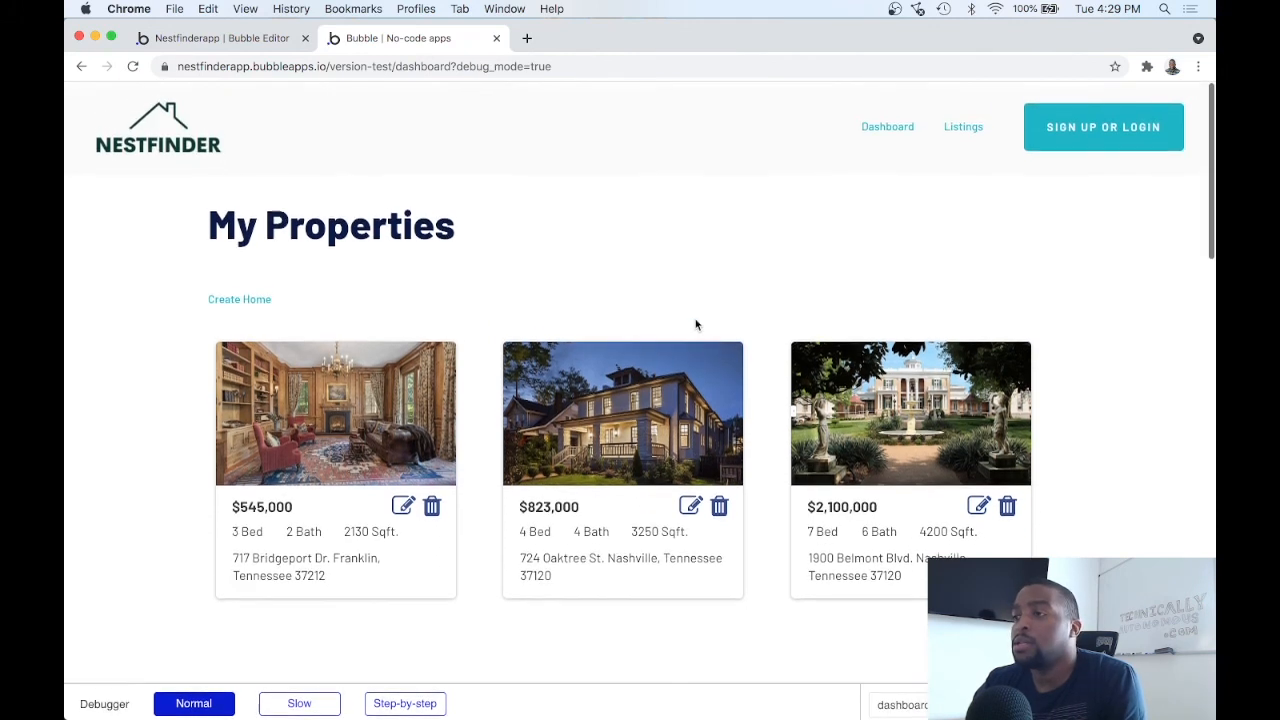
left_click(133, 66)
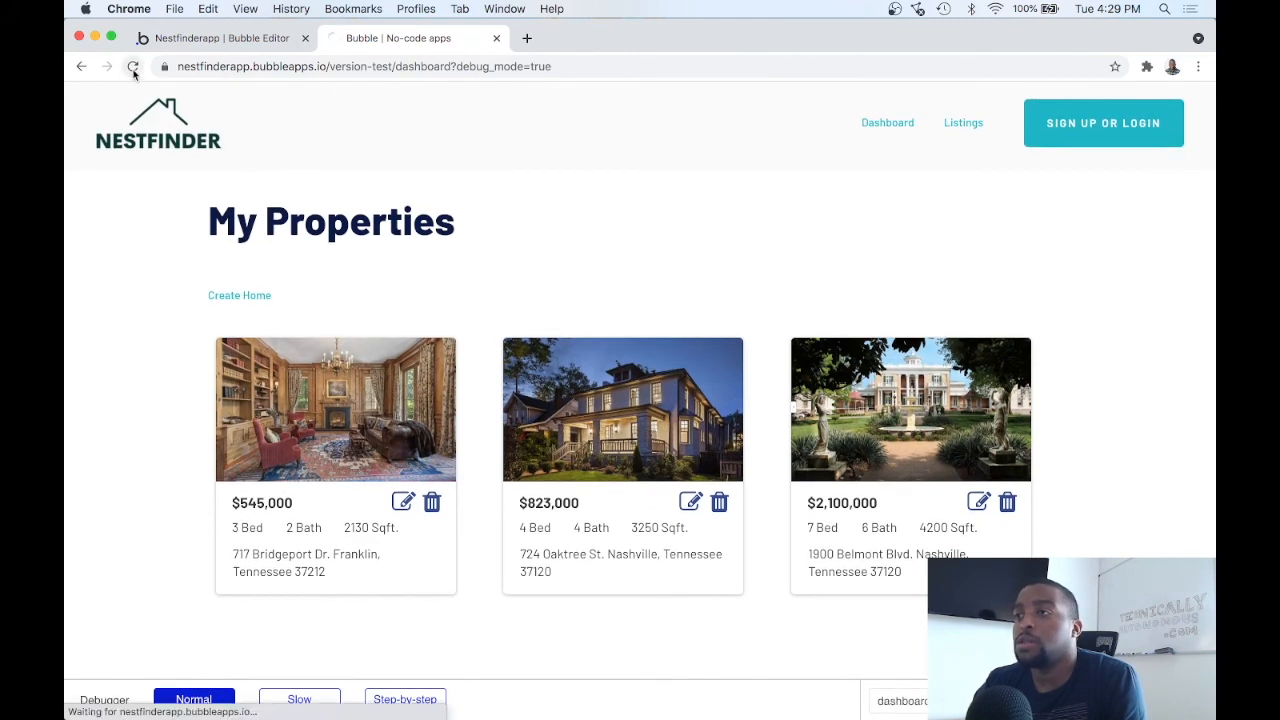
left_click(133, 66)
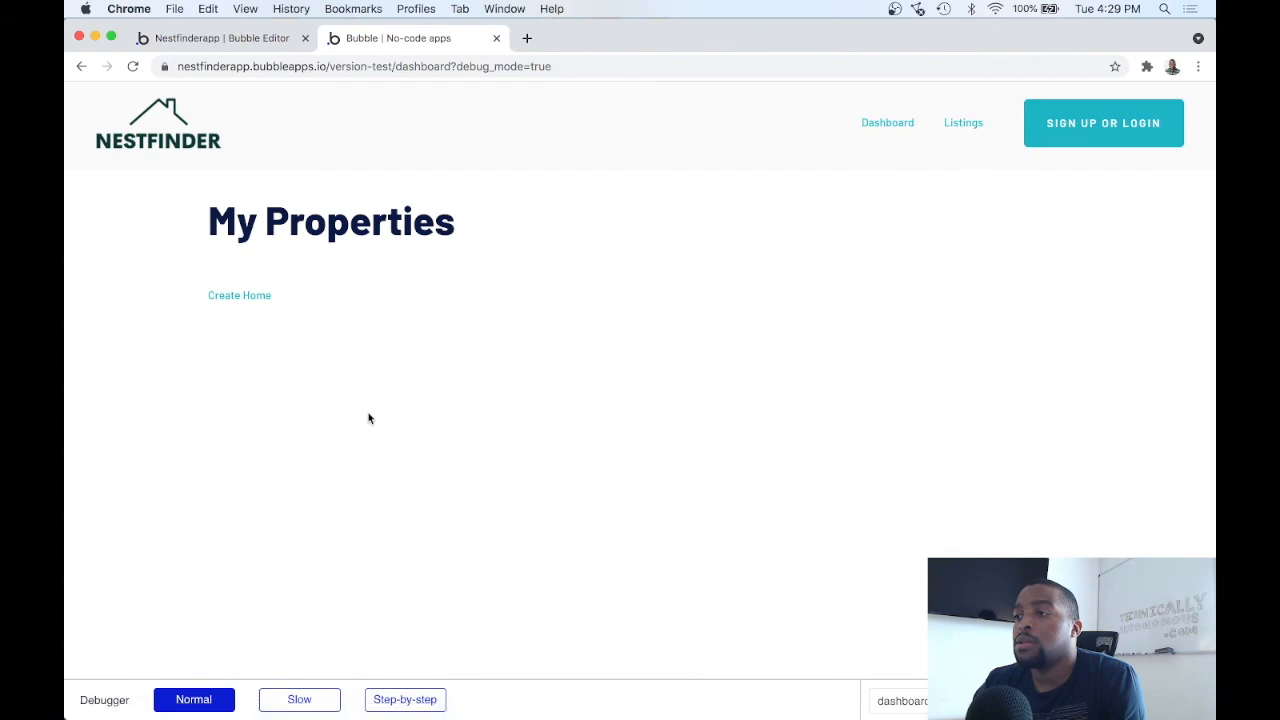
scroll("down", 3)
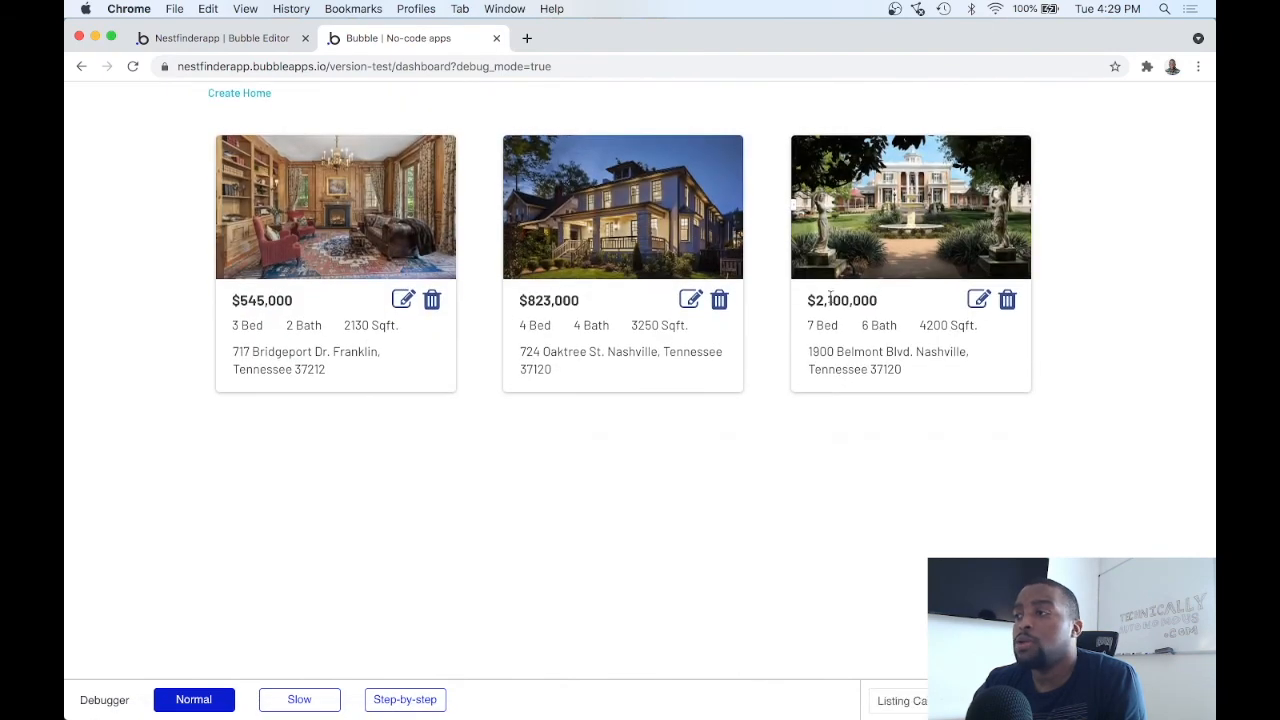